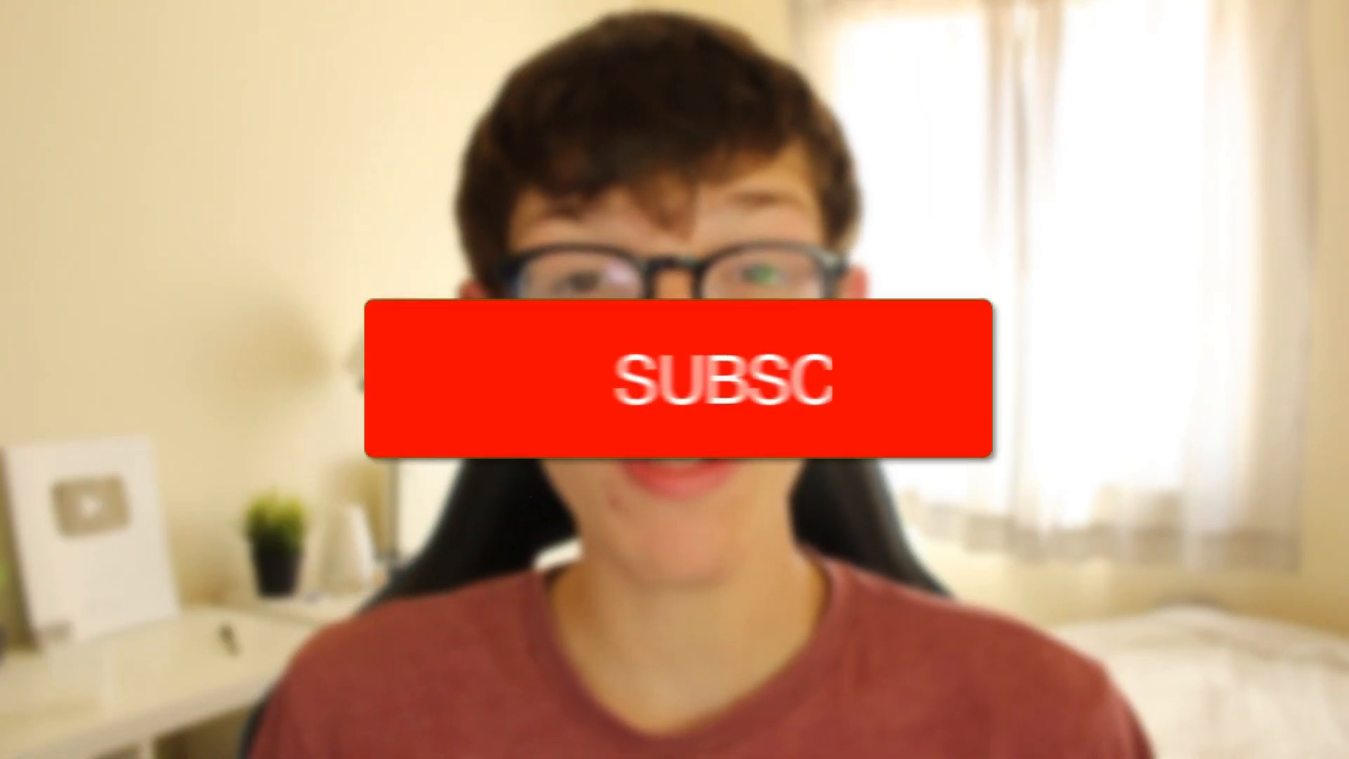
pyautogui.click(680, 378)
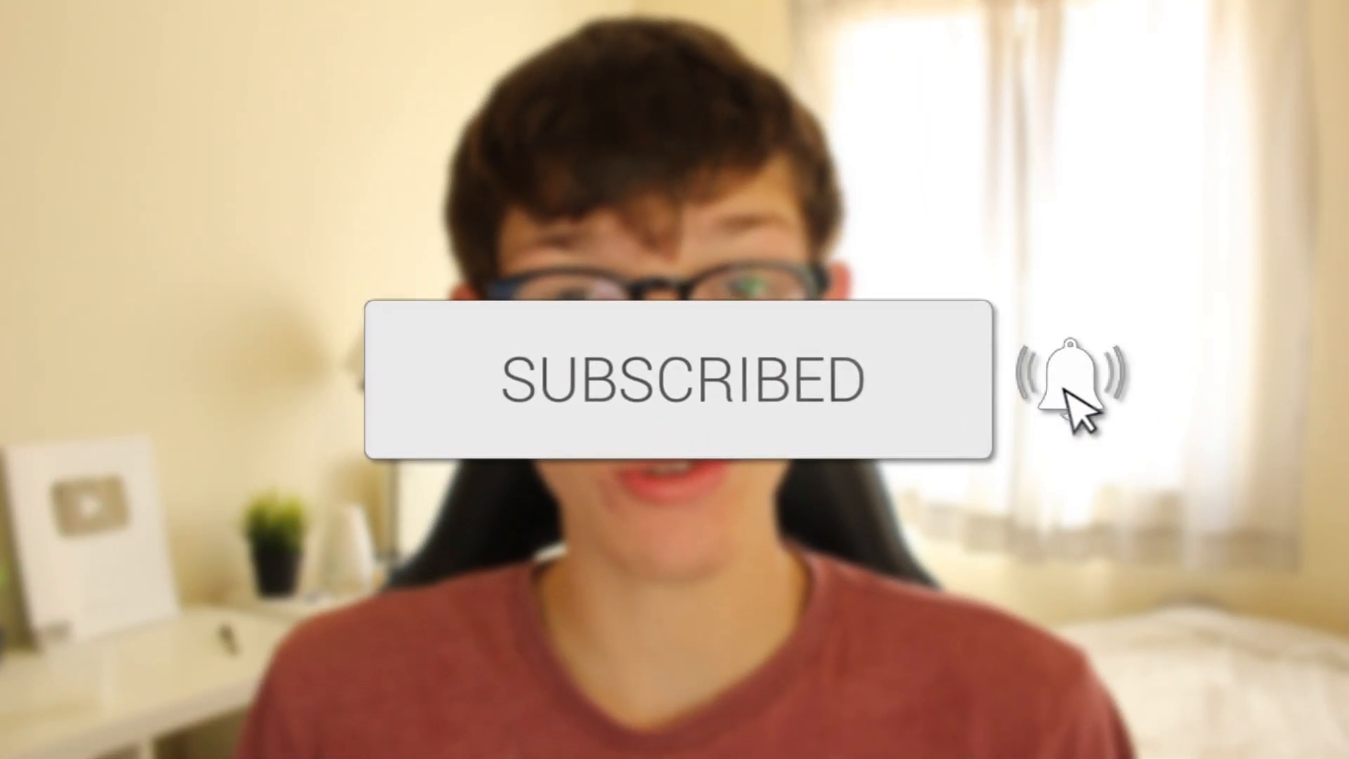